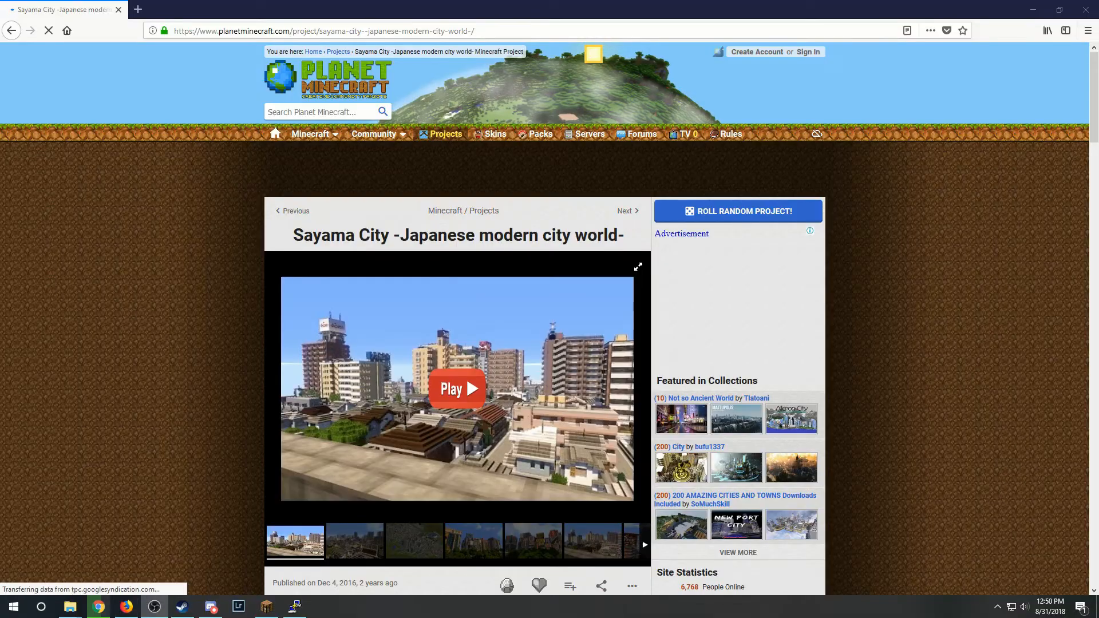
Scroll the SpigotMC Staff Chat 2.3 page down to its features and commands.
scroll(down, 3)
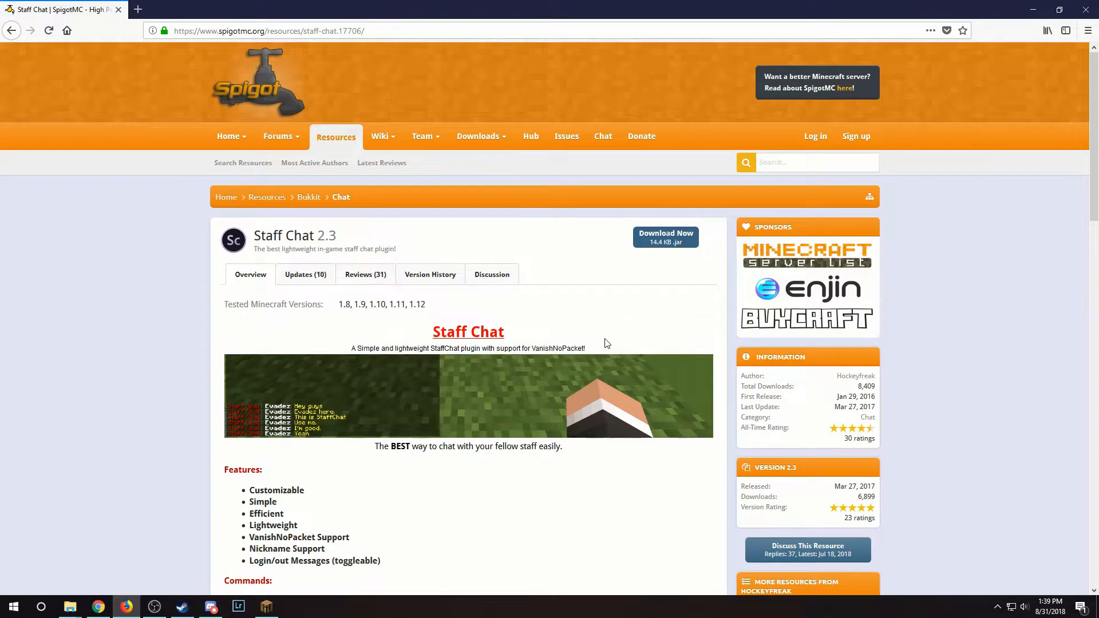
scroll(down, 3)
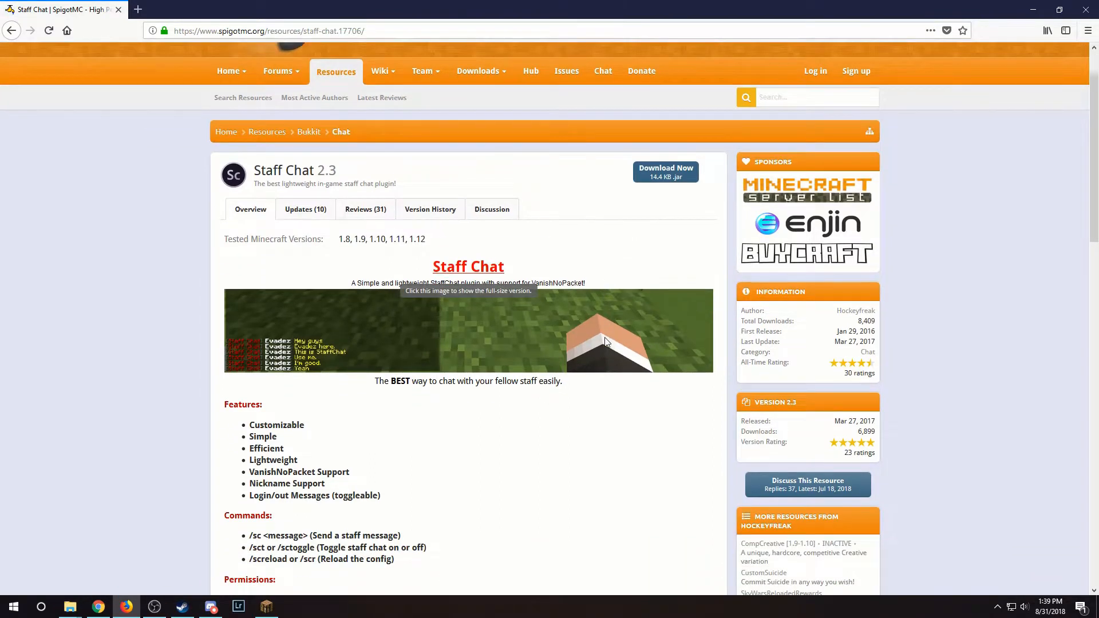
scroll(down, 3)
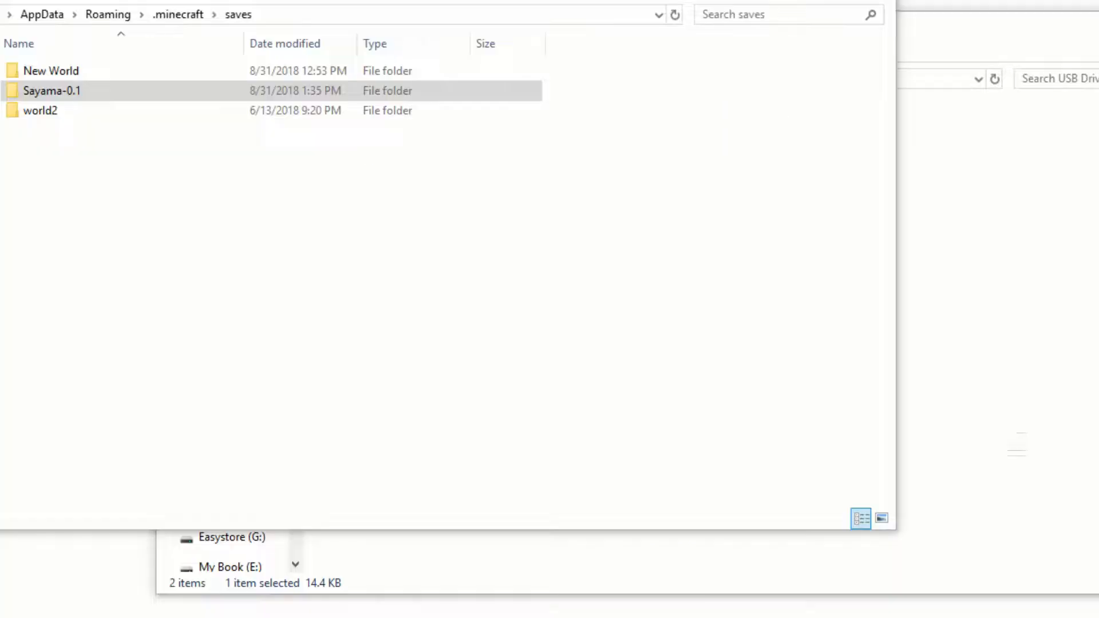
Select the Sayama-0.1 world folder in saves and put its name into edit mode.
click(50, 90)
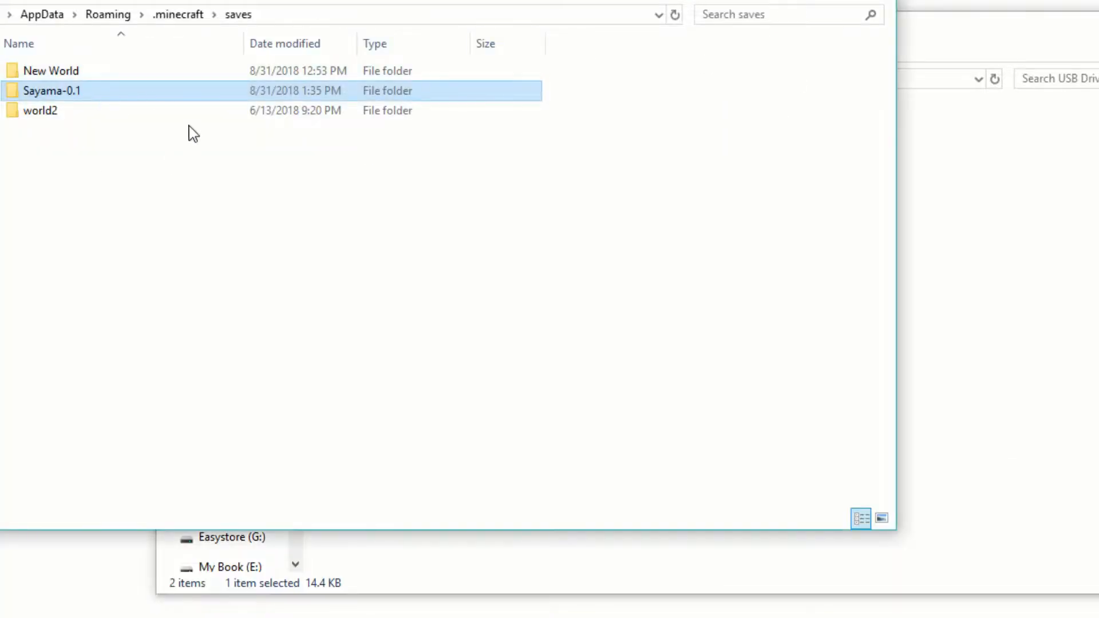
key(F2)
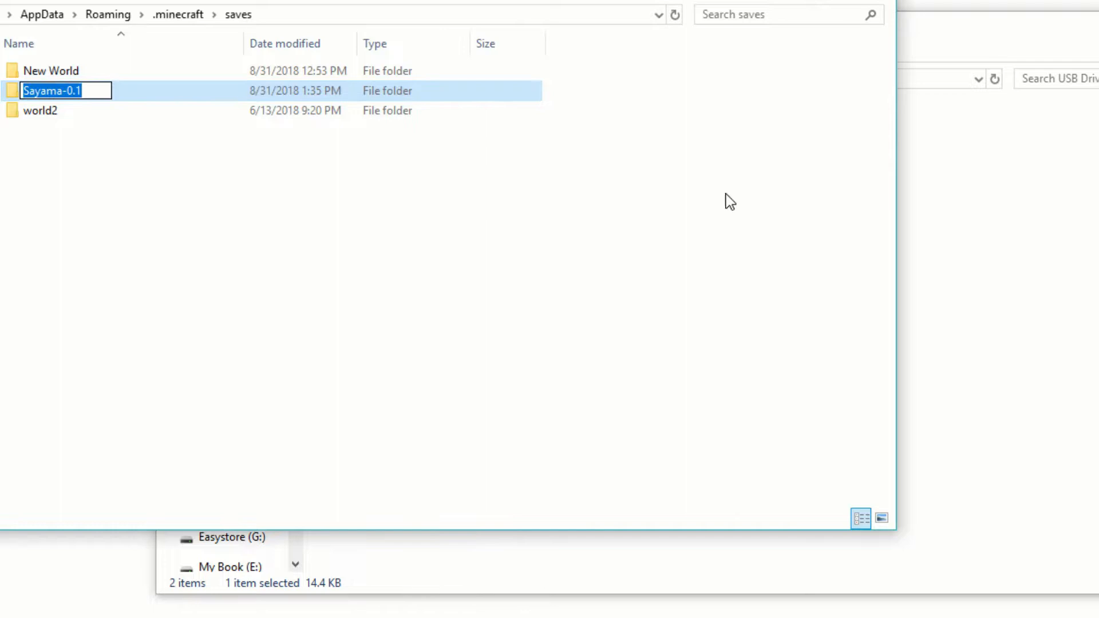
key(Enter)
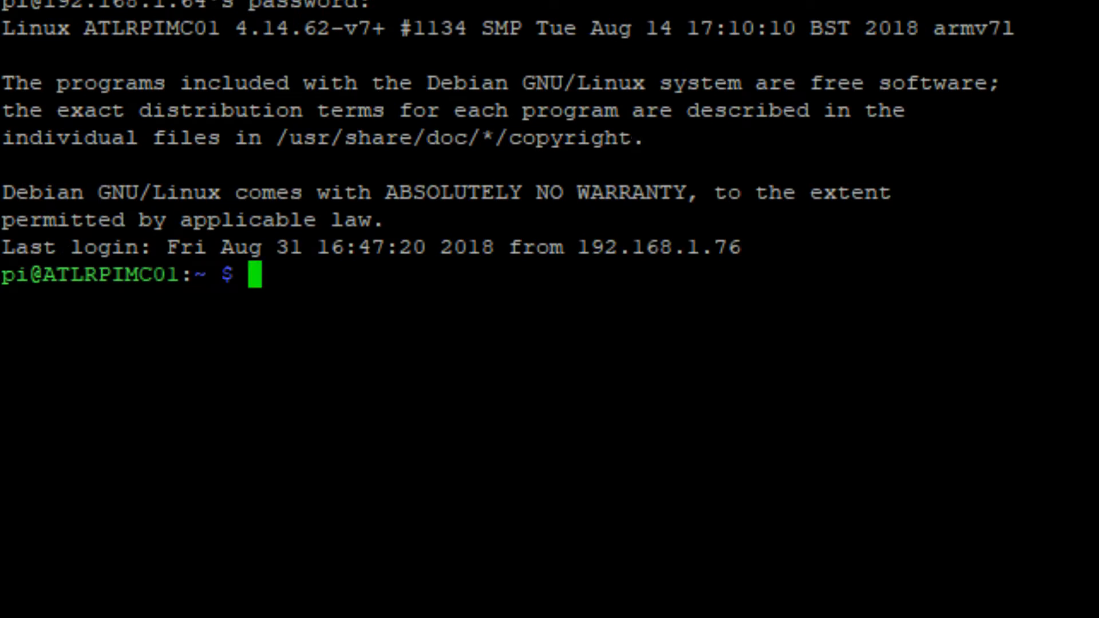
Run sudo fdisk -l to find the 7.4 GiB USB drive's FAT32 partition sda1.
text(sudo fdis)
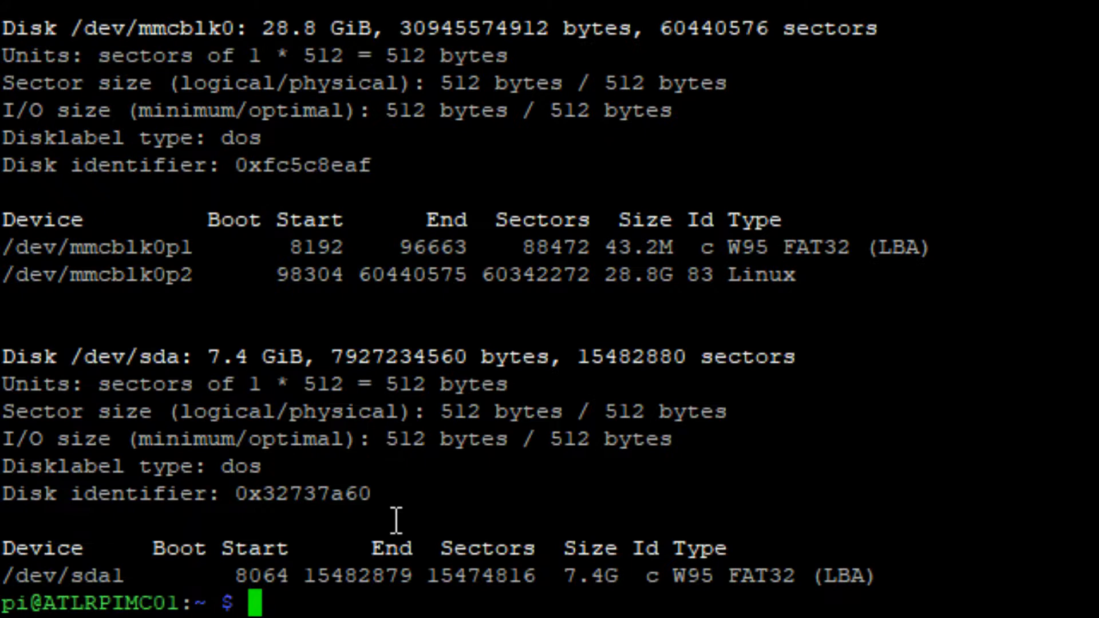
Mount /dev/sda1 on /mnt with sudo after the non-root mount attempt fails.
text(mount /dev)
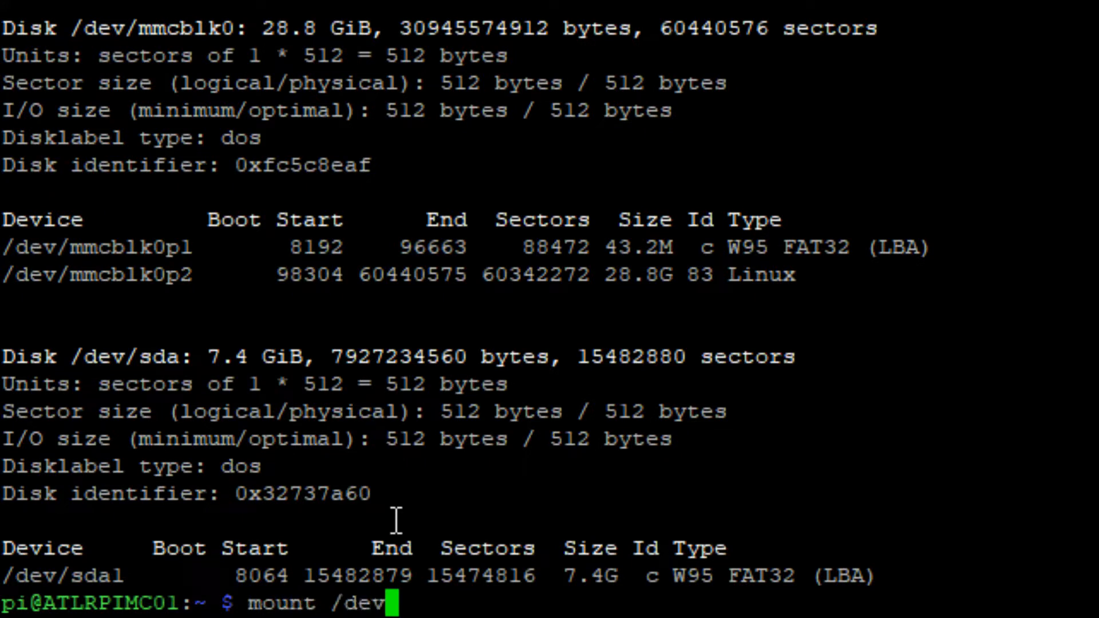
text(sda1 /mnt)
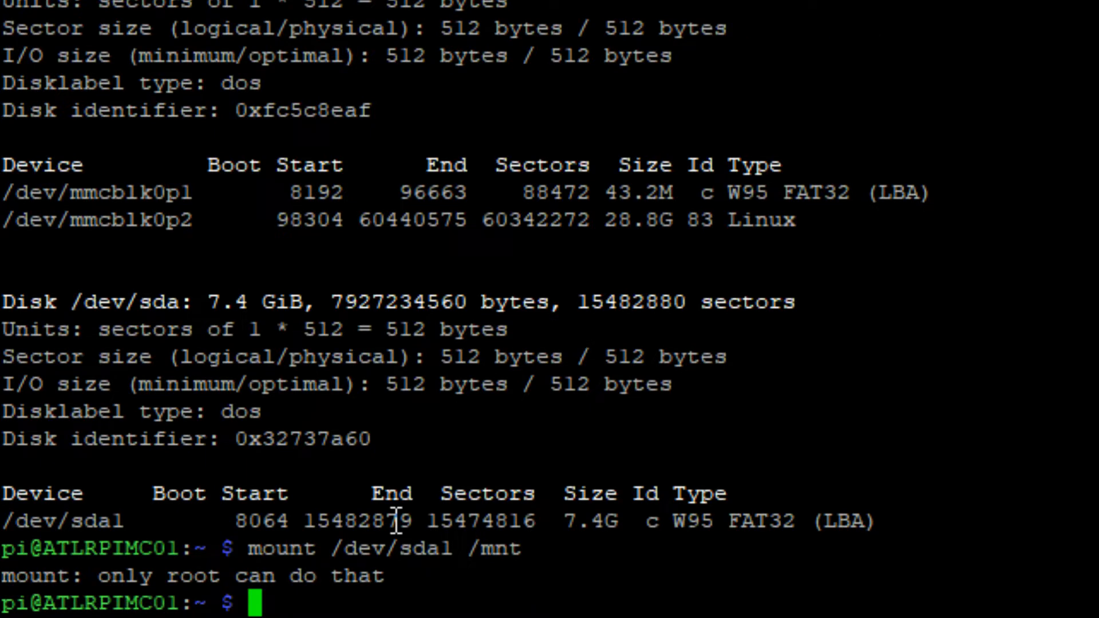
text(sudo mounta)
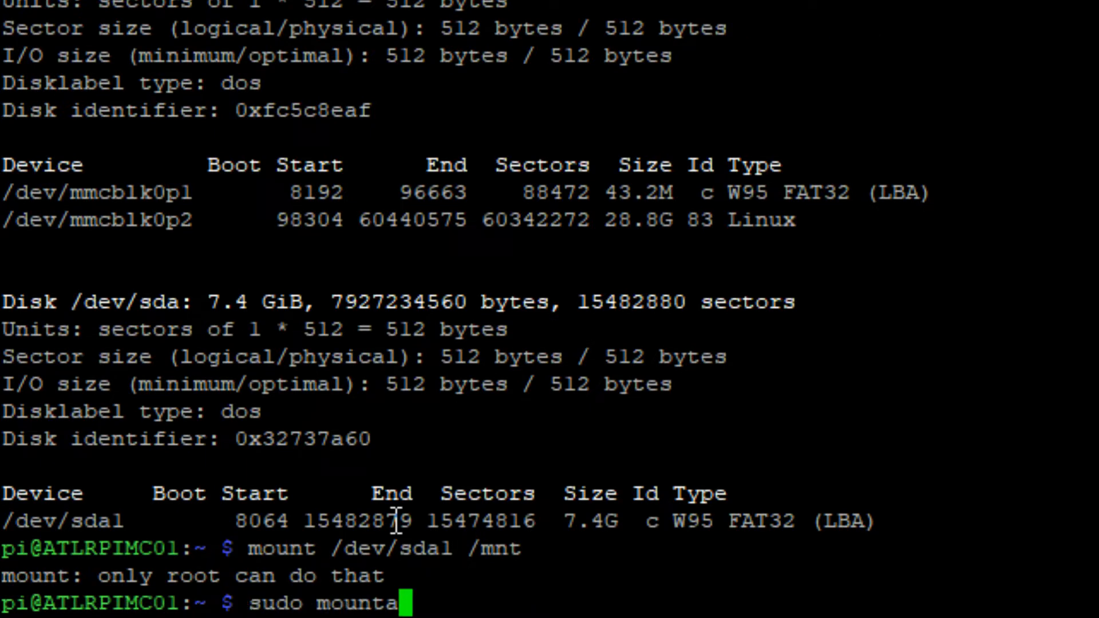
text(/)
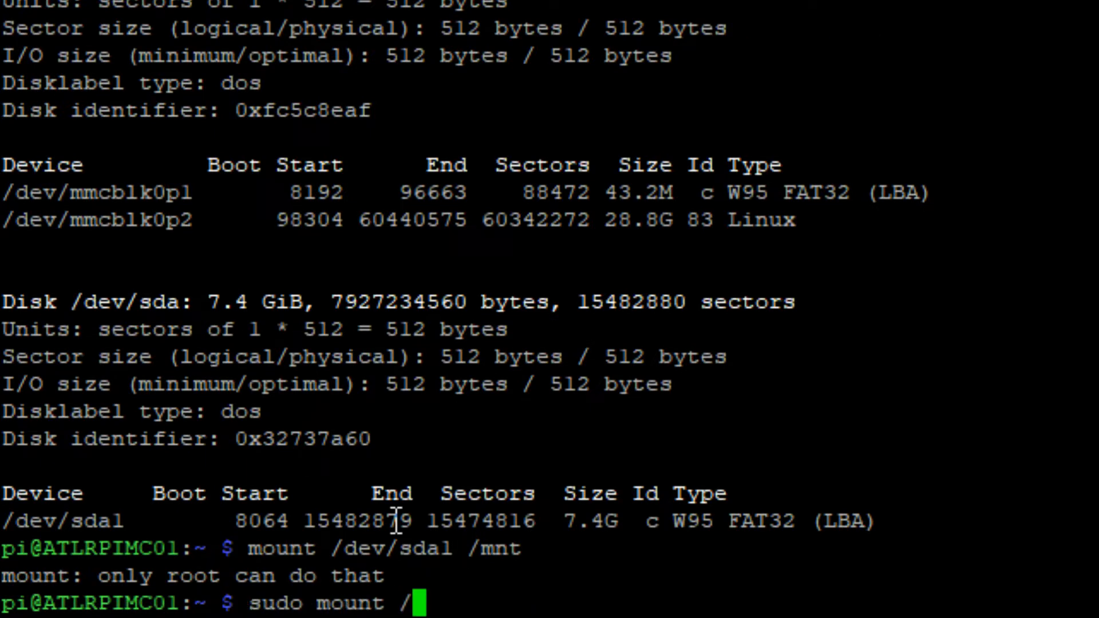
text(dev/)
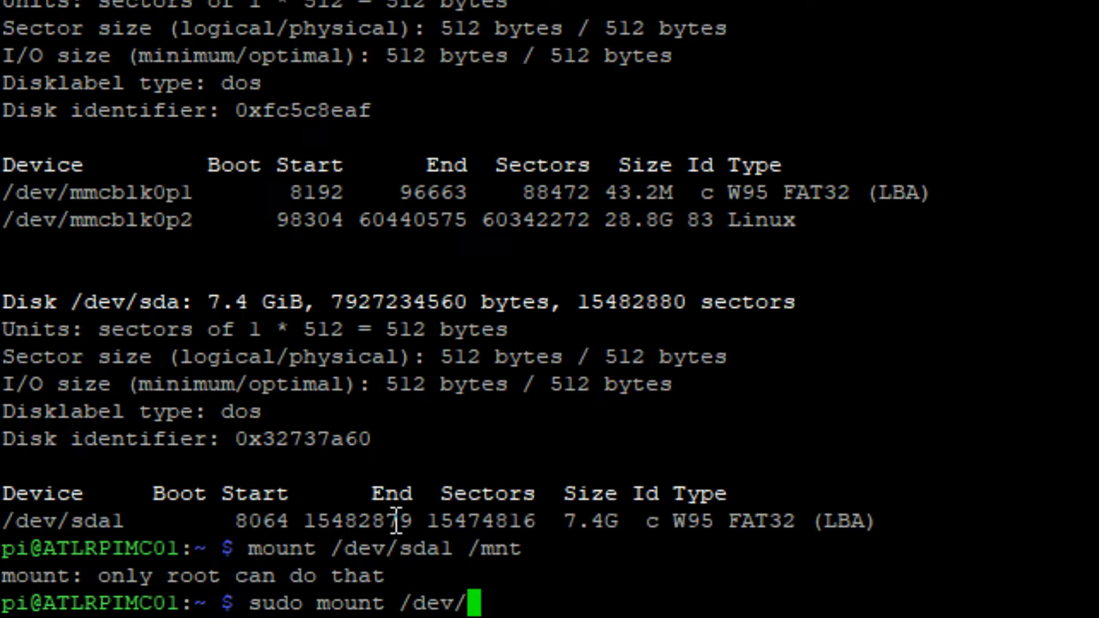
text(sda1)
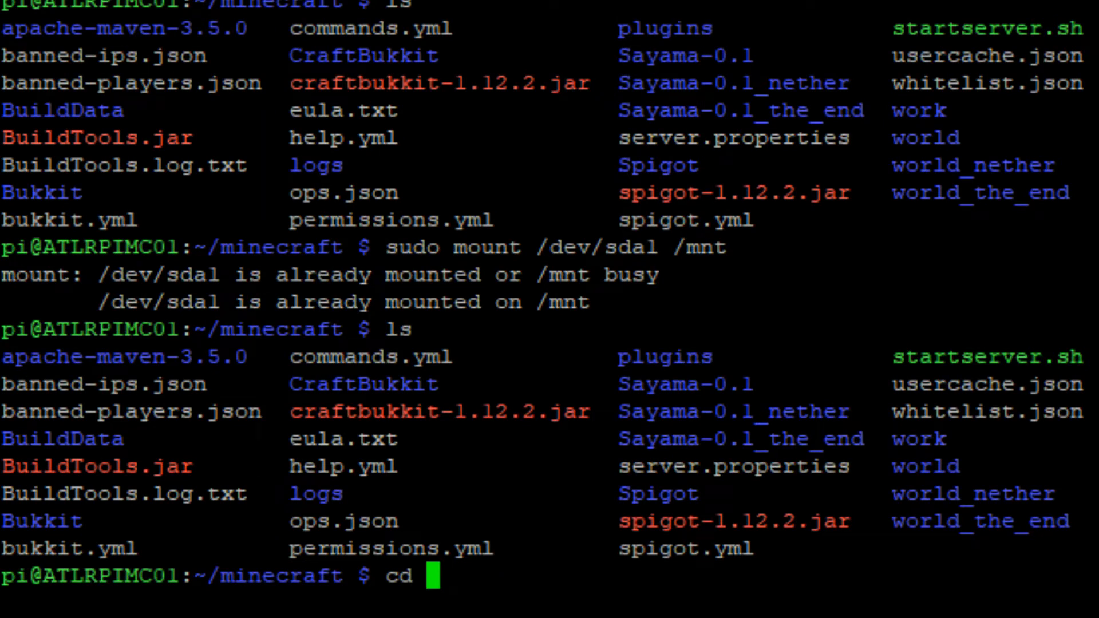
From /mnt, copy StaffChat.jar into /home/pi/minecraft/plugins.
text(/mnt)
text(ls)
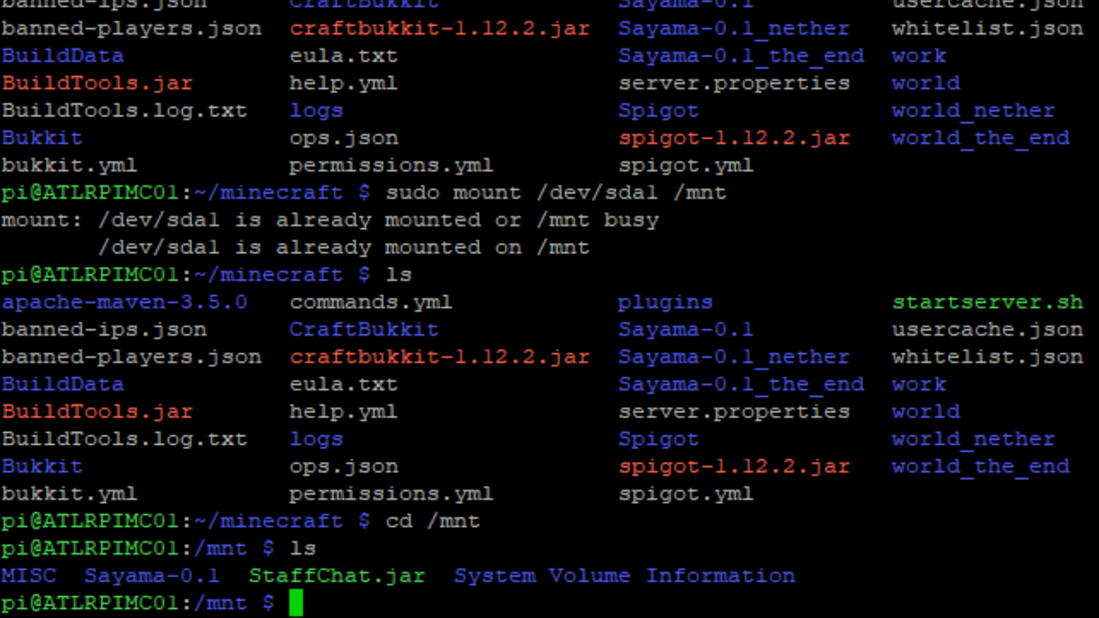
text(cp StaffChat.jar)
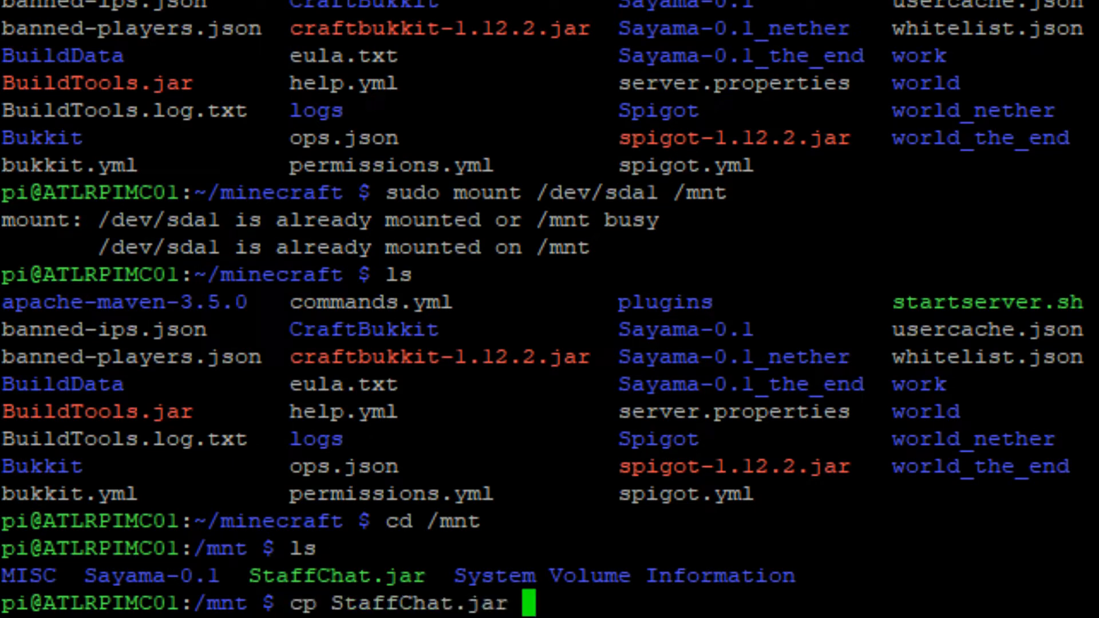
text(/home)
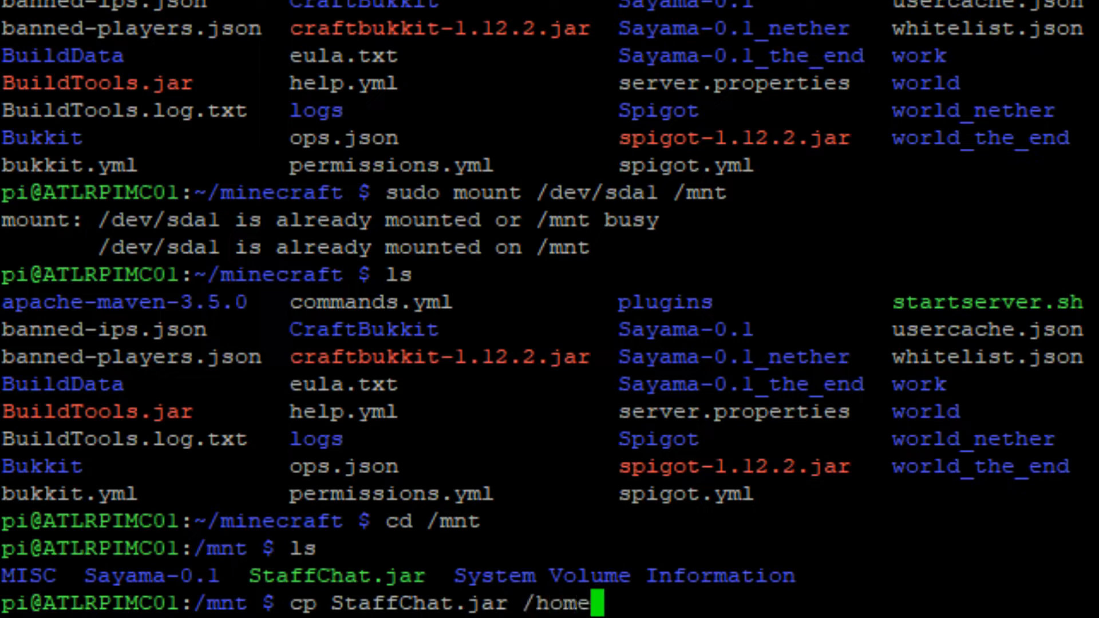
text(pi/)
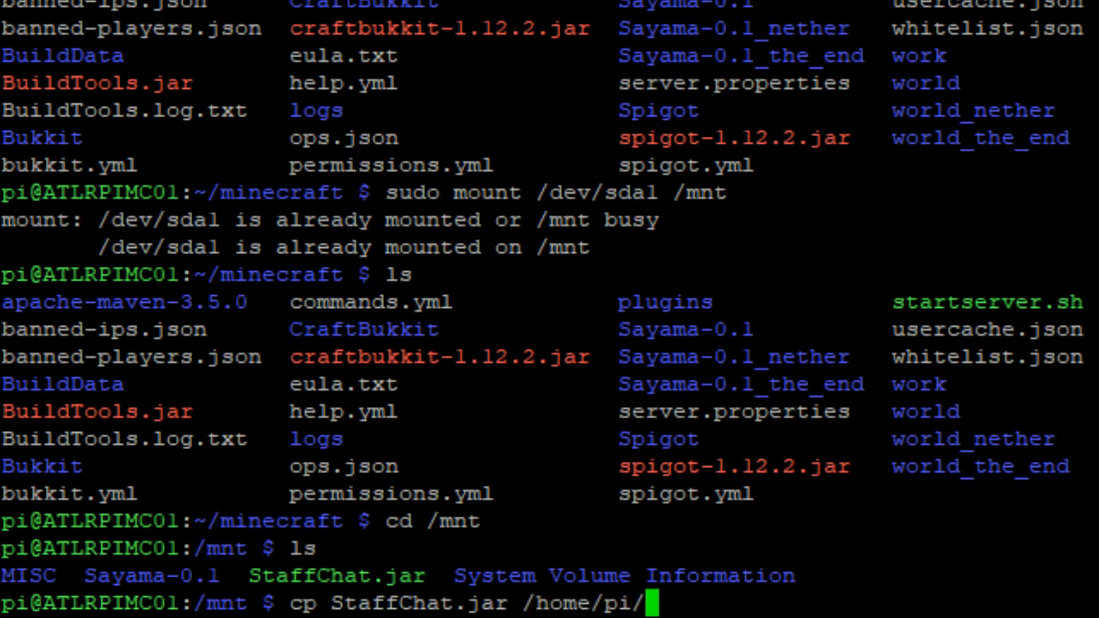
text(minecraft/plugins)
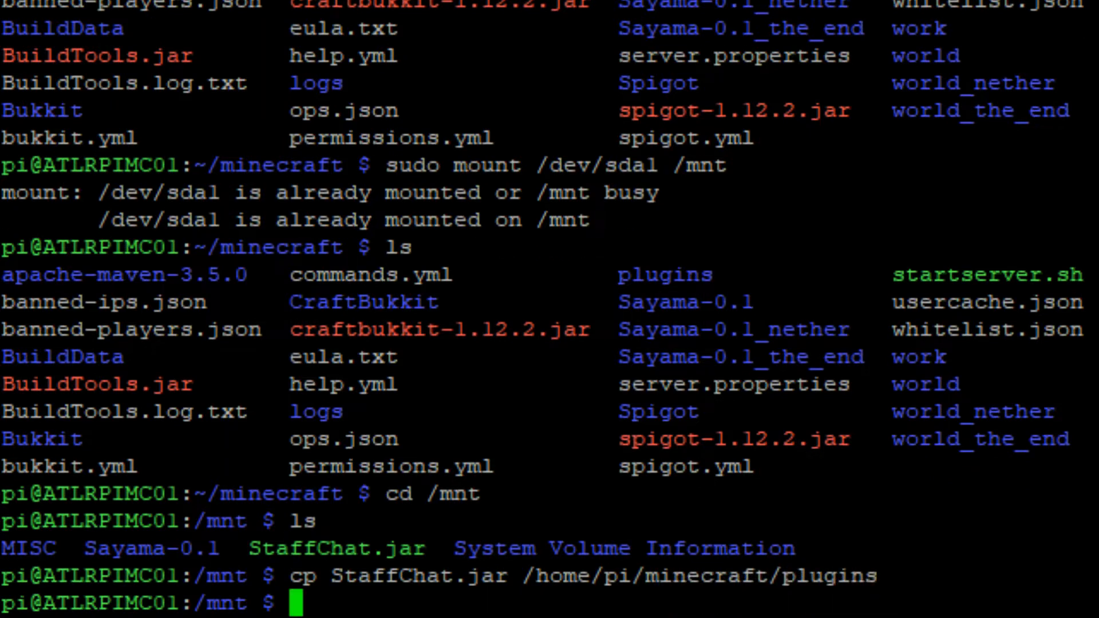
Change directory to /home/pi/minecraft and then into its plugins folder.
text(cd /hom)
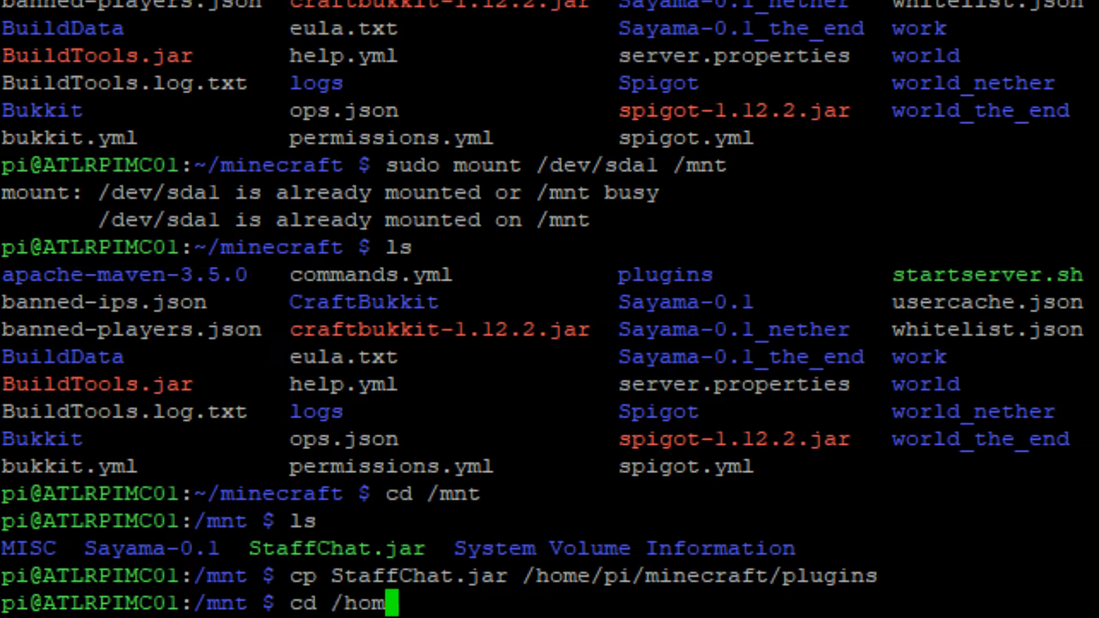
text(e/pi/)
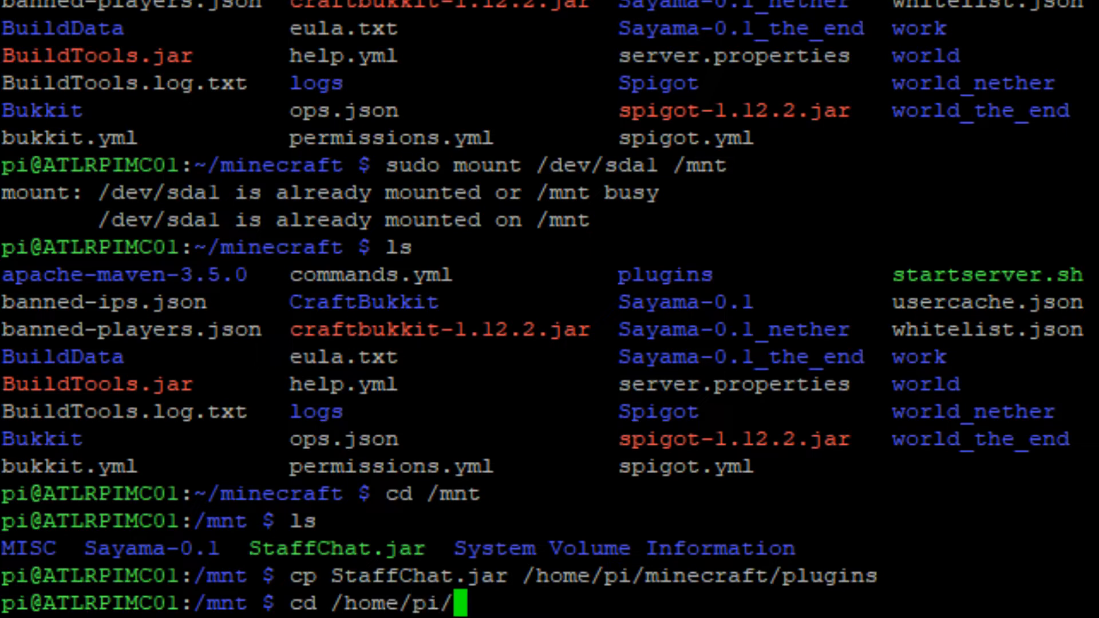
text(minecraft)
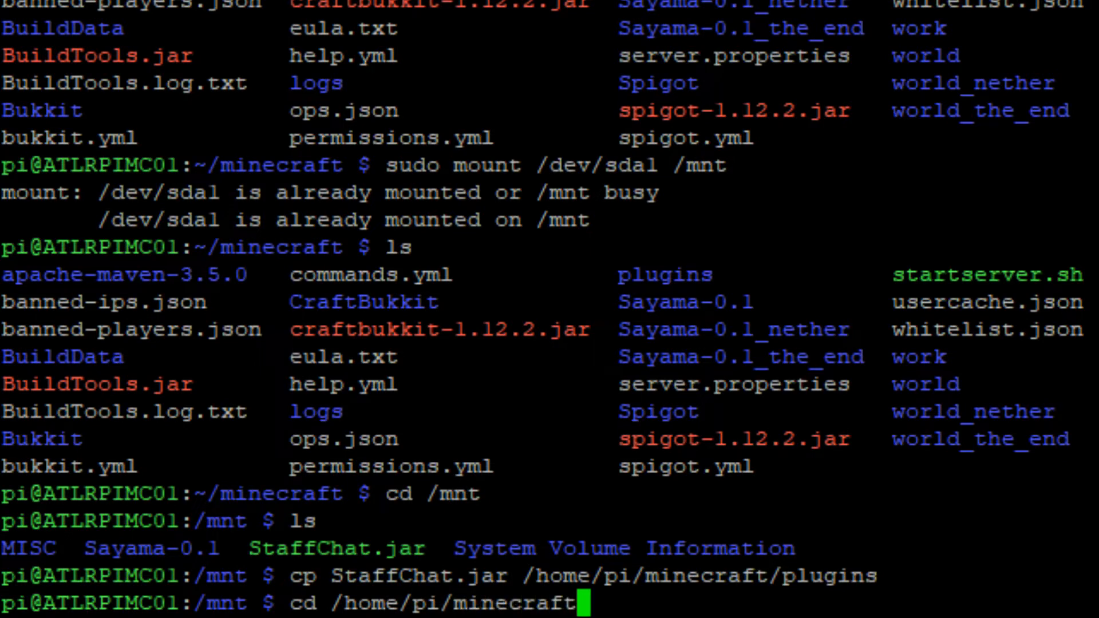
text(cd plugin)
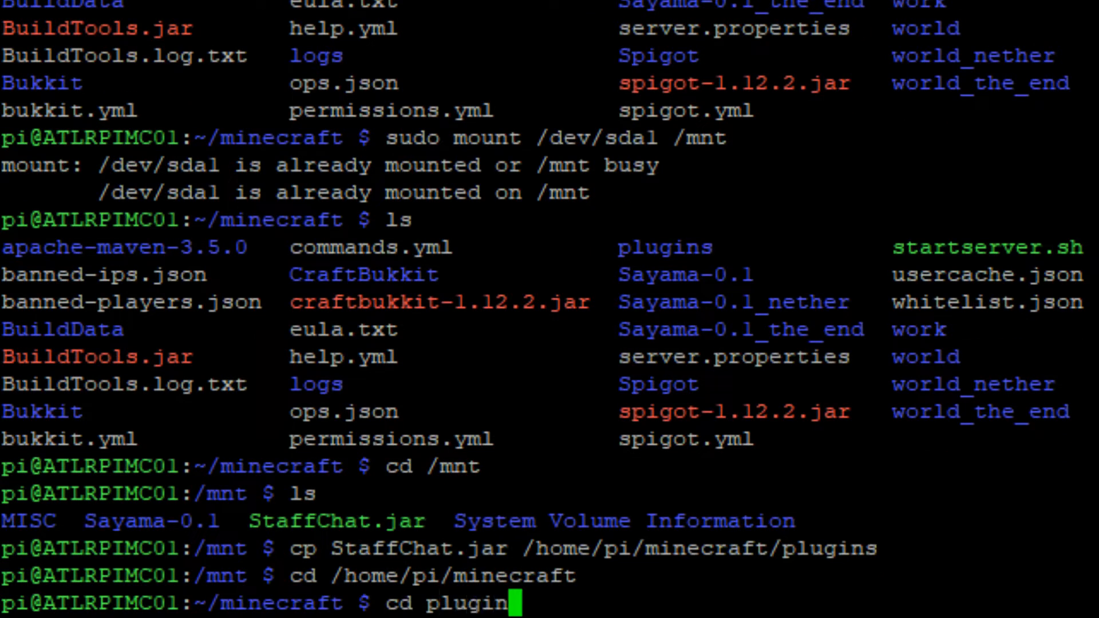
key(Enter)
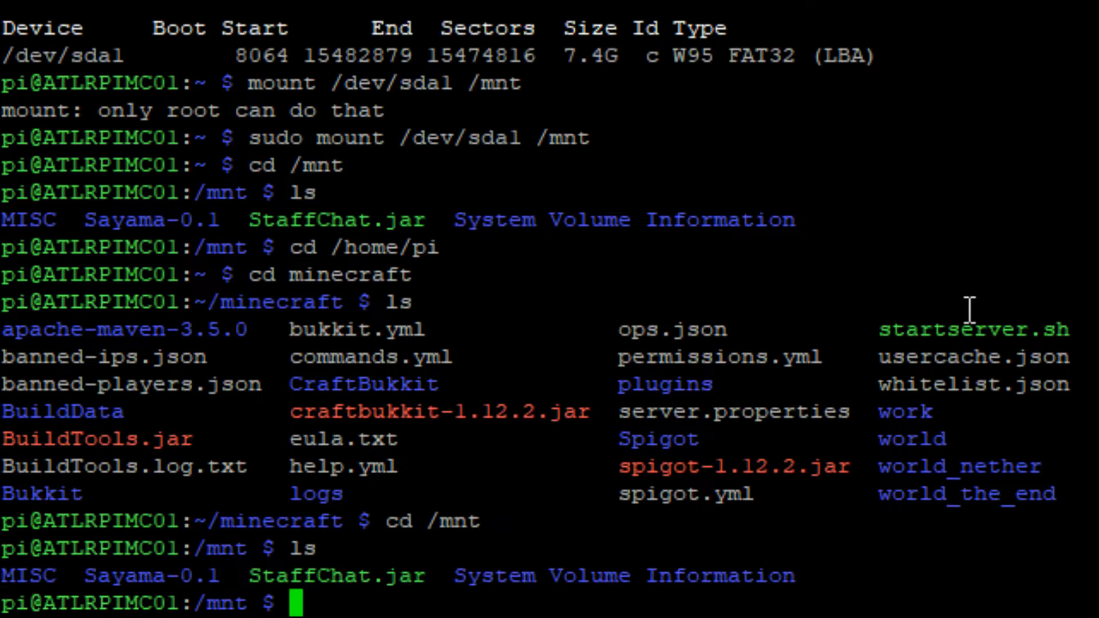
Move the Sayama-0.1 world folder from the USB drive into /home/pi/minecraft.
text(mv)
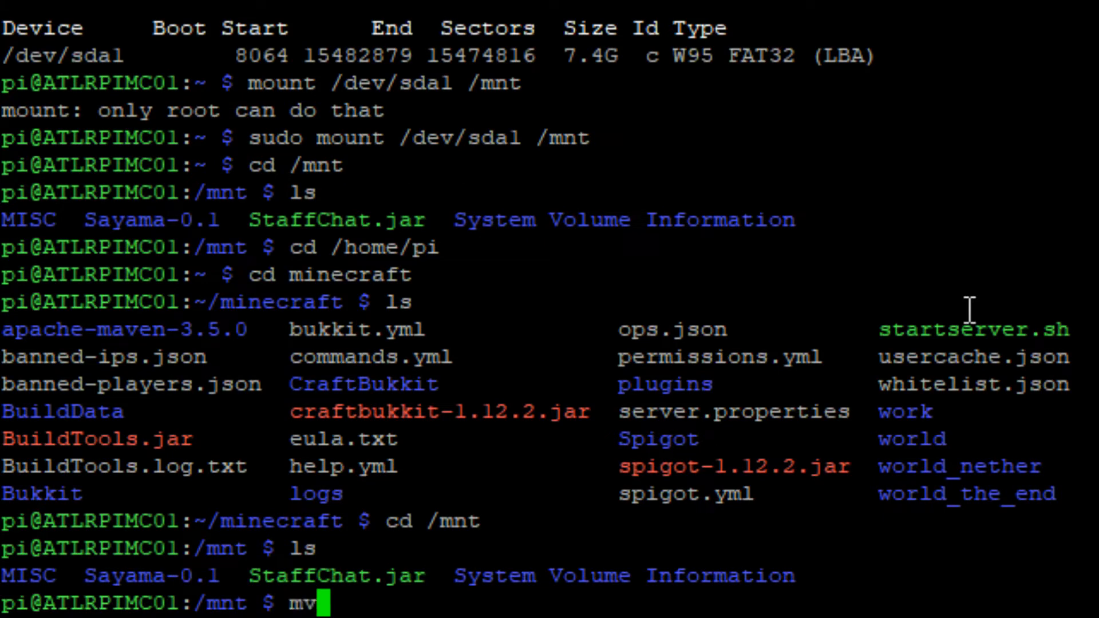
text(Sayam)
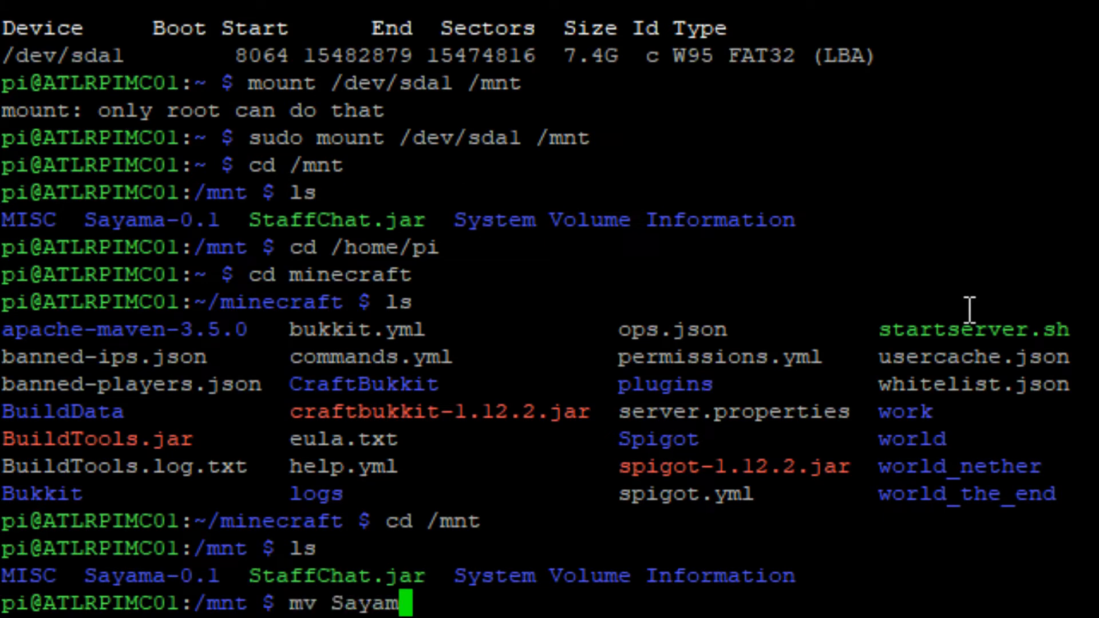
text(a-0)
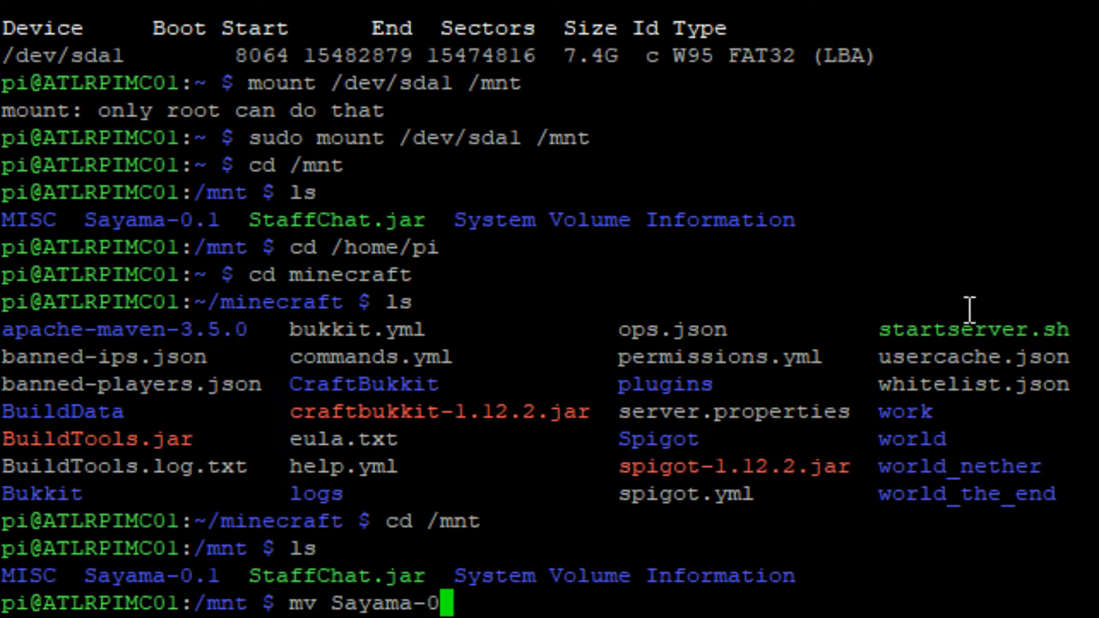
text(.1 /)
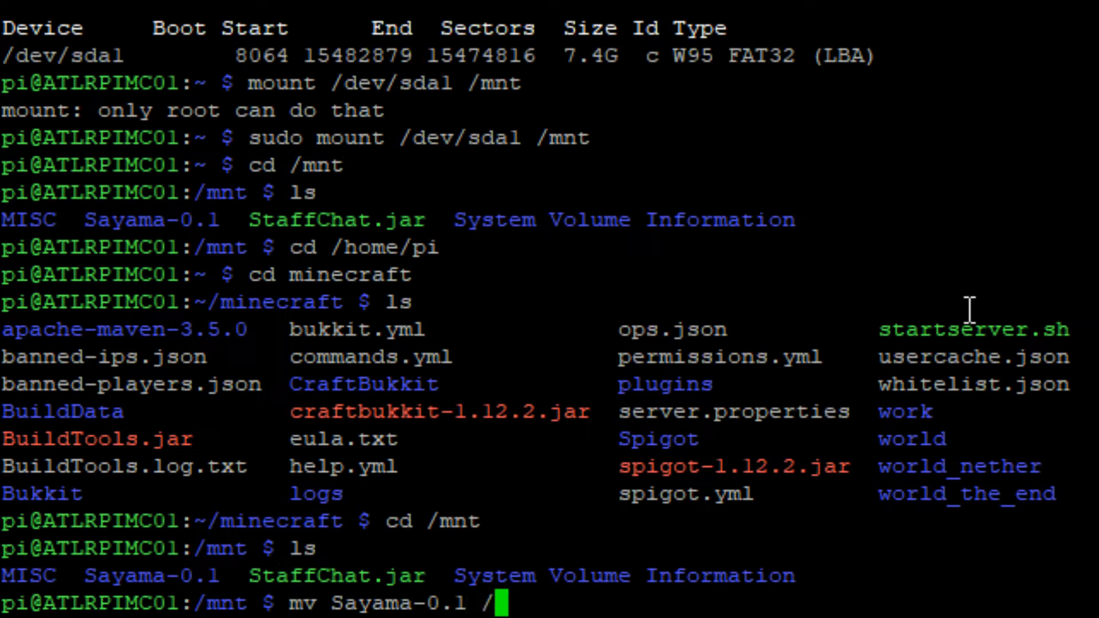
text(home/pi/mine)
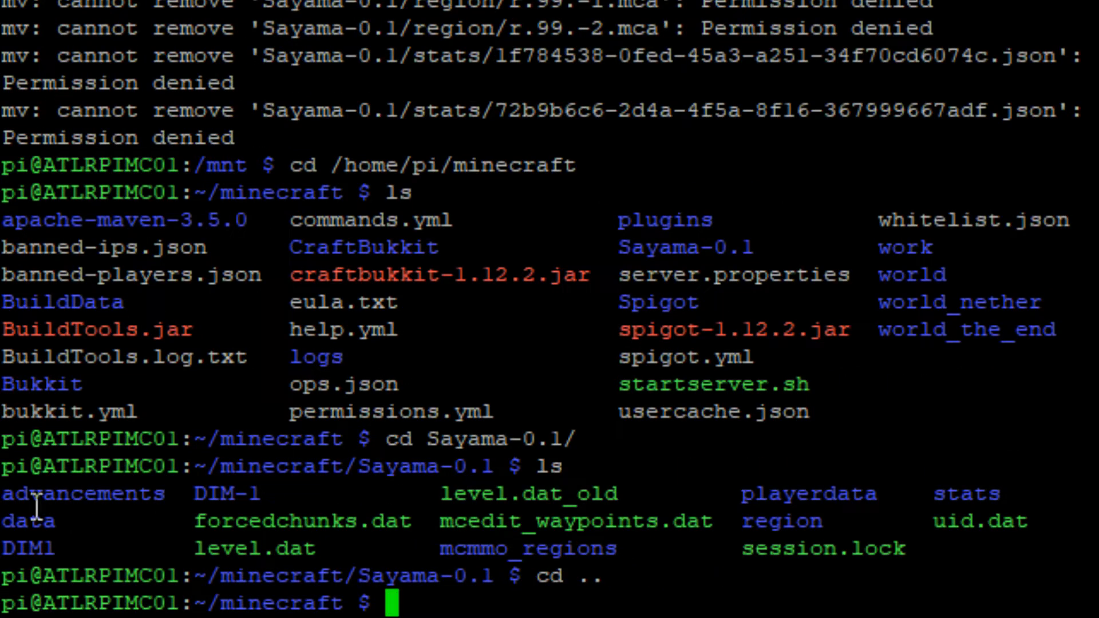
Edit server.properties in nano, changing level-name from world to Sayama-0.1.
text(nano ser)
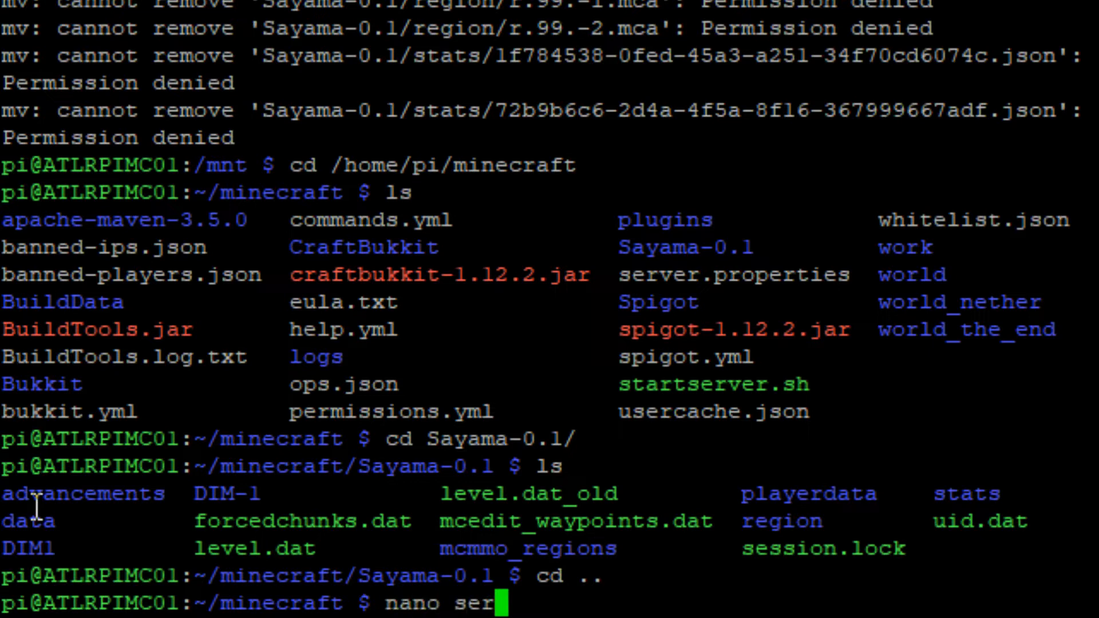
key(Enter)
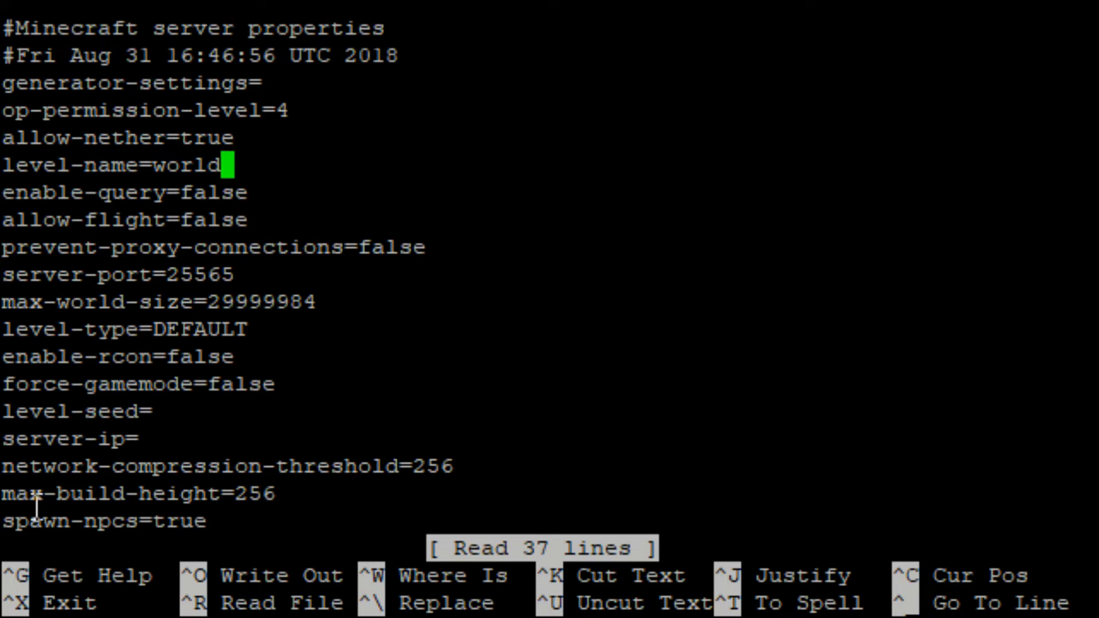
key(BackSpace)
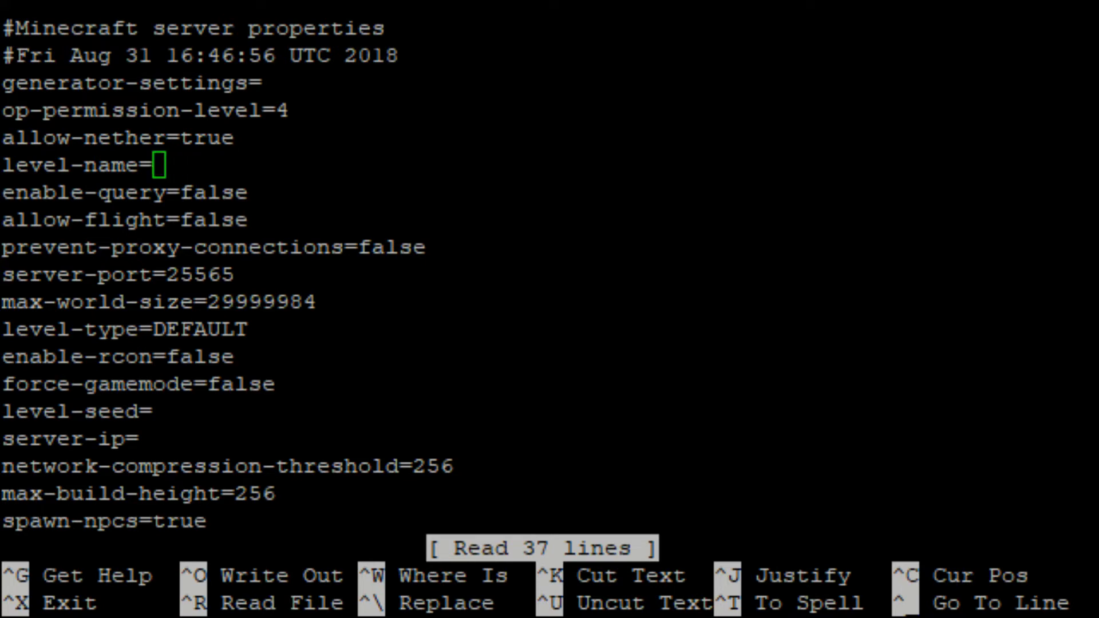
text(Sayama)
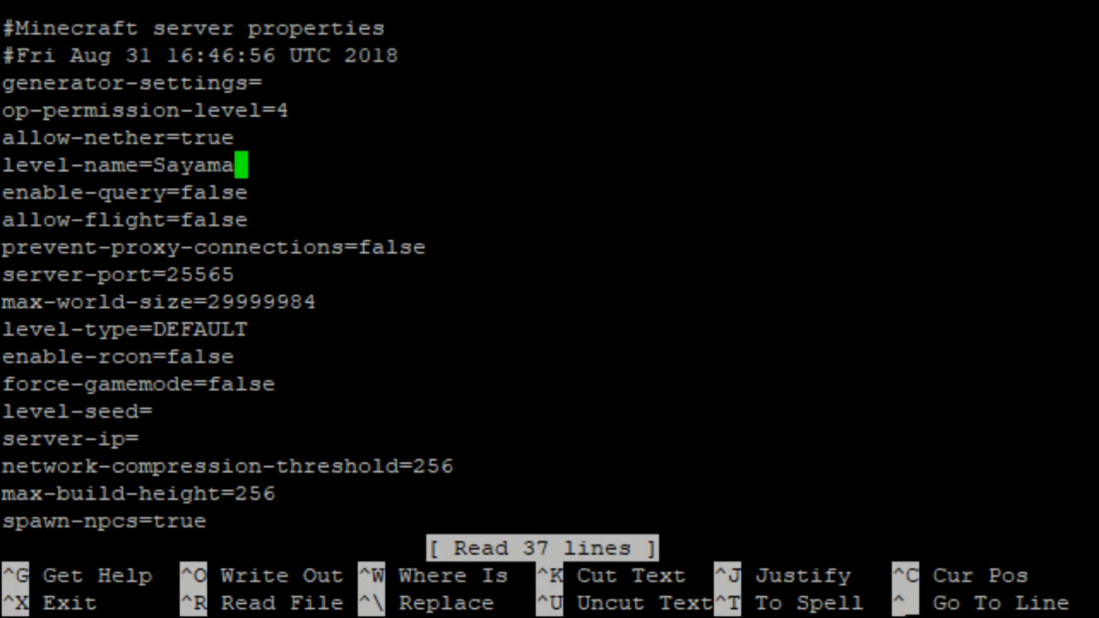
text(-)
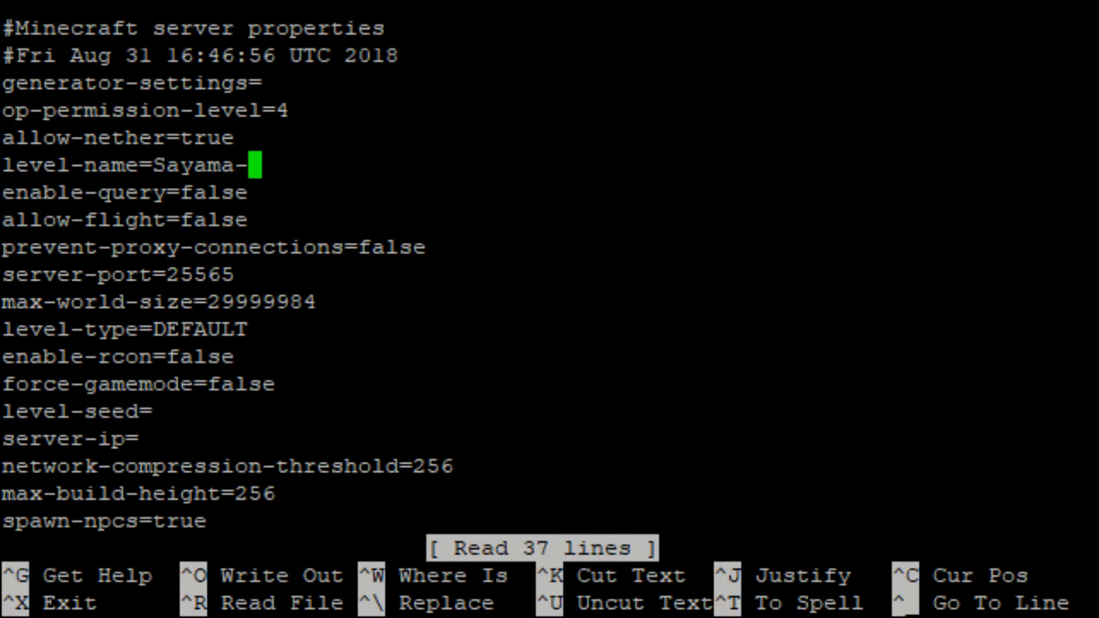
text(0.1)
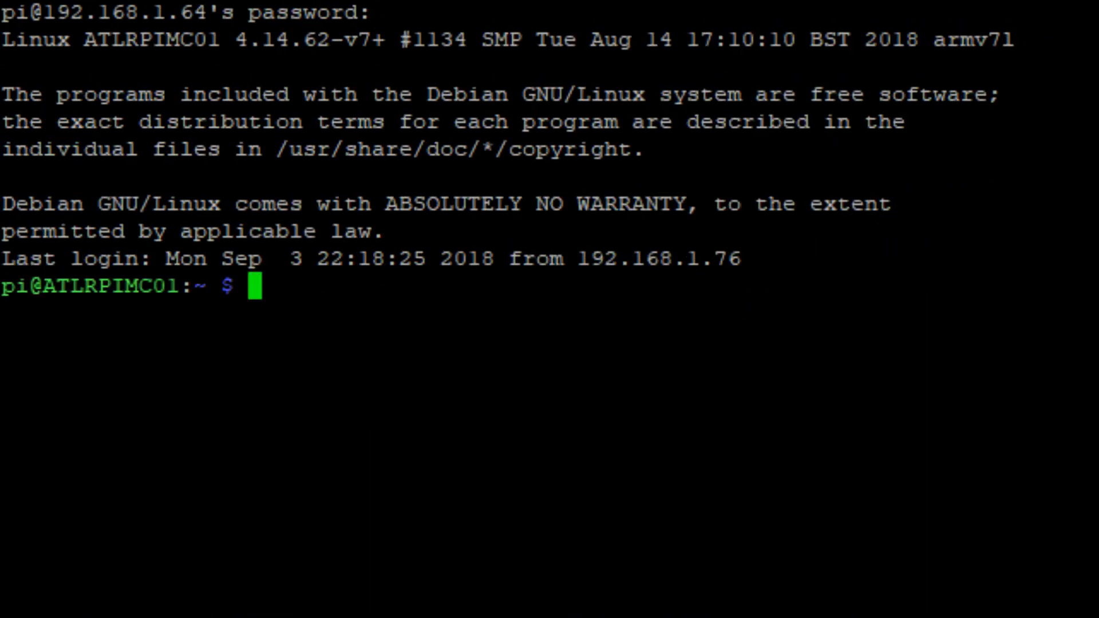
Attach with screen -r, stop the server, and run sudo reboot now.
text(screen -r)
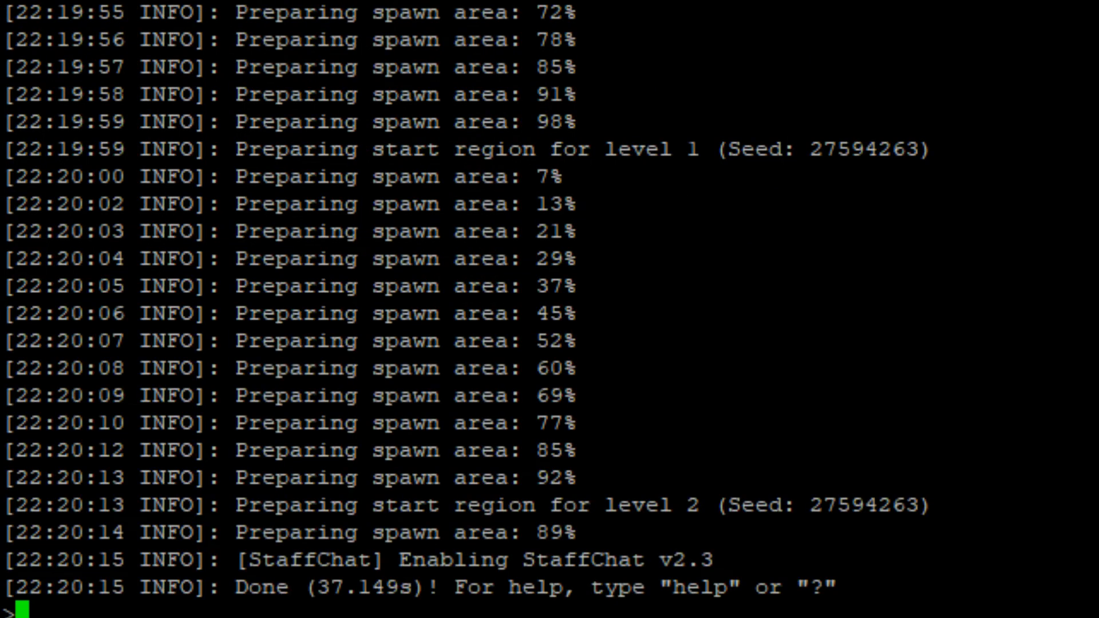
text(stop)
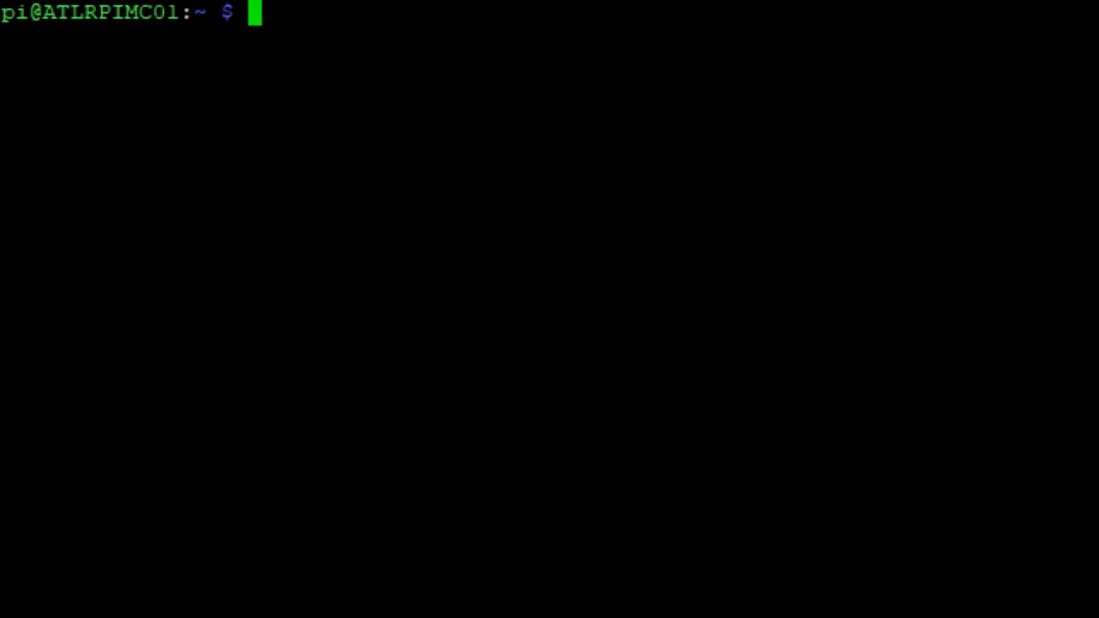
text(sudo)
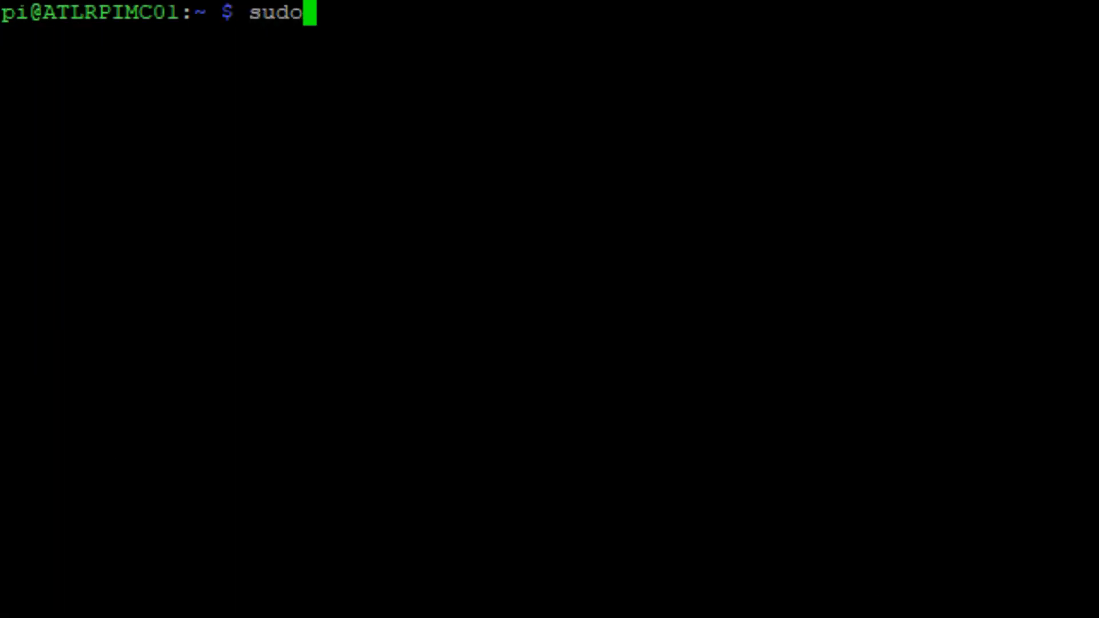
text(reboot now)
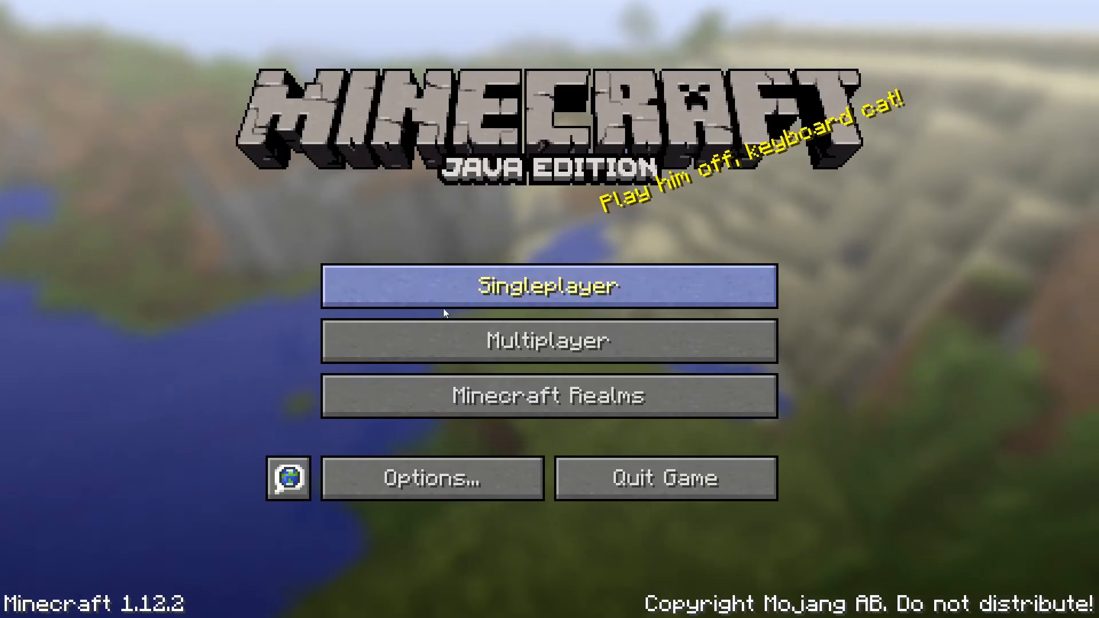
Join RPi Minecraft Server from the Multiplayer server list.
click(548, 341)
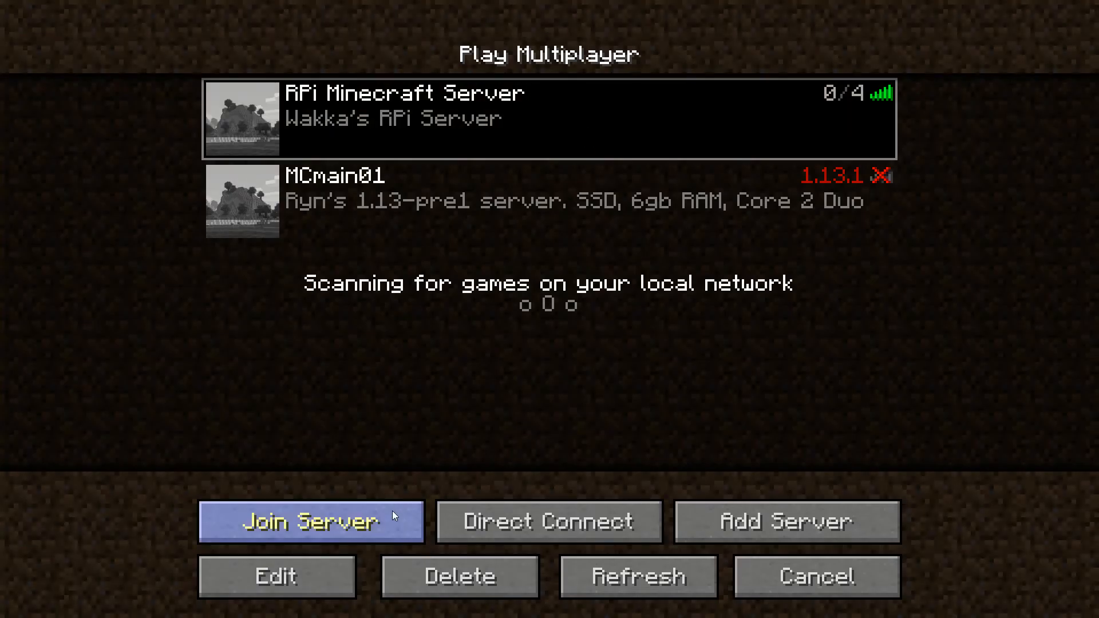
click(311, 520)
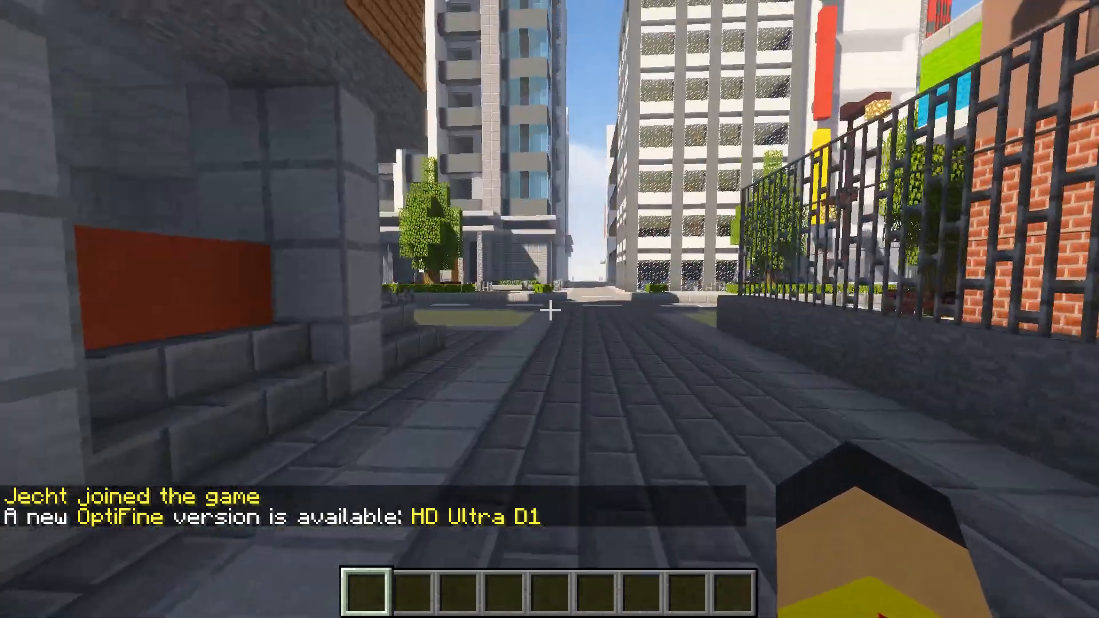
key(w)
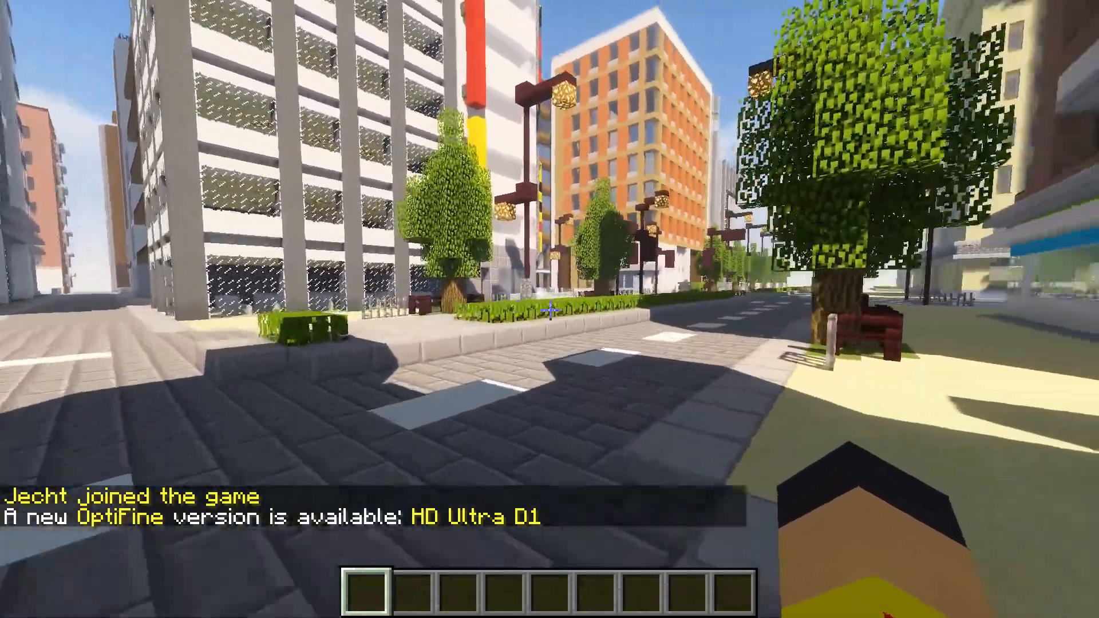
mouse_move(549, 323)
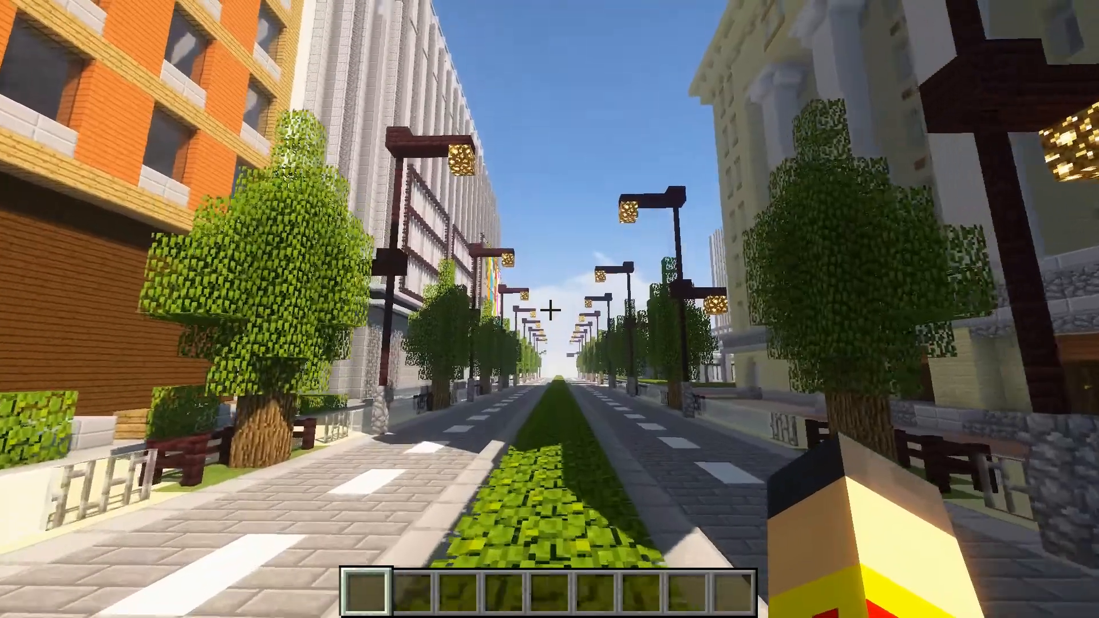
mouse_move(549, 310)
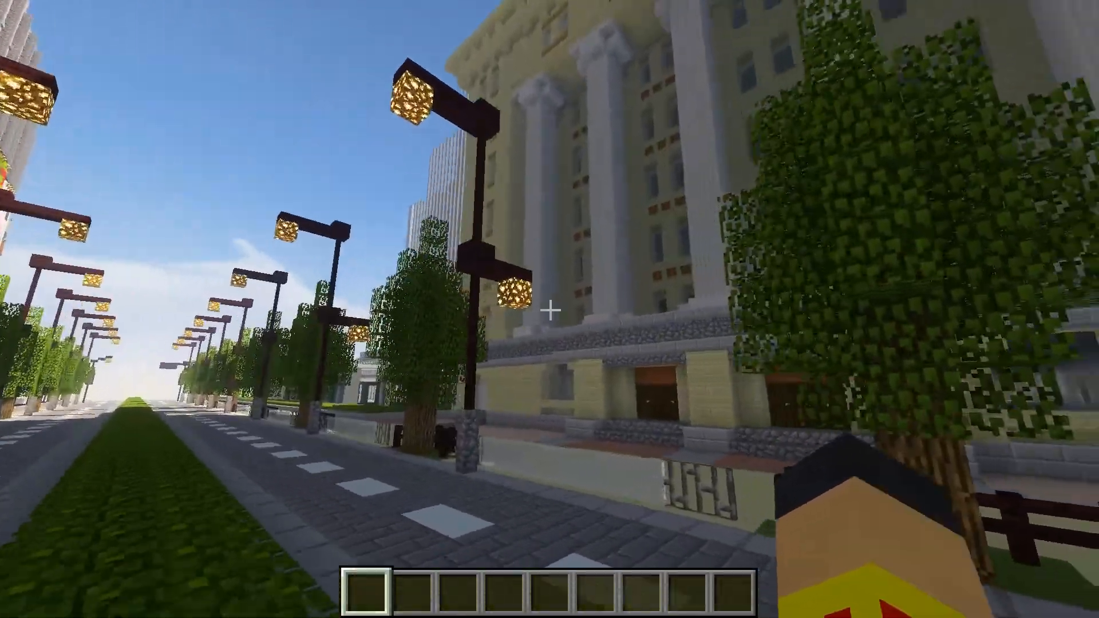
mouse_move(551, 310)
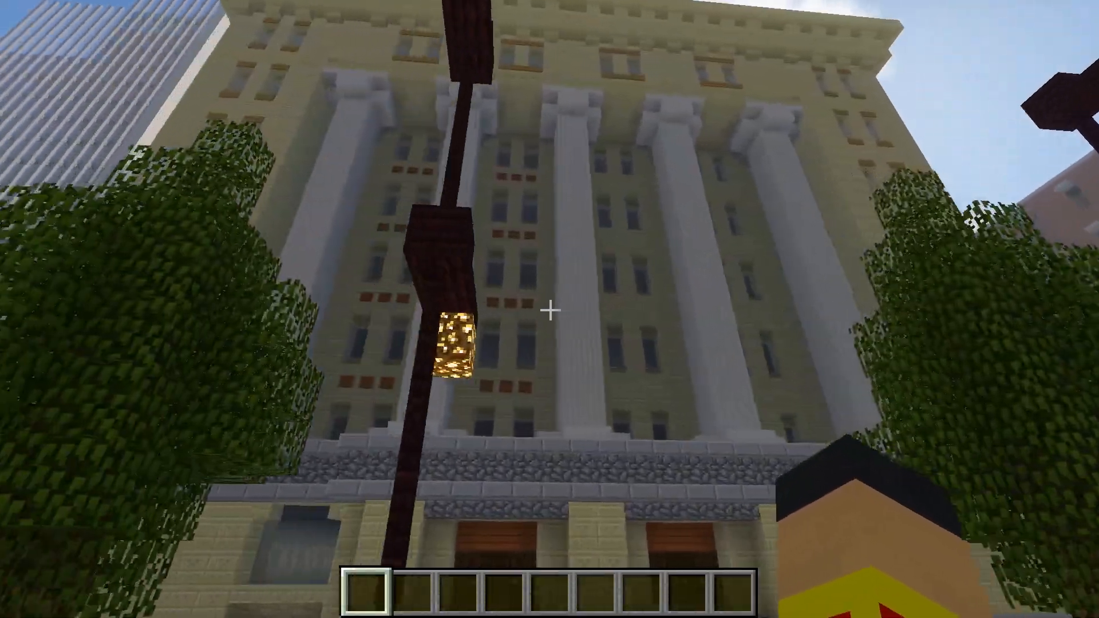